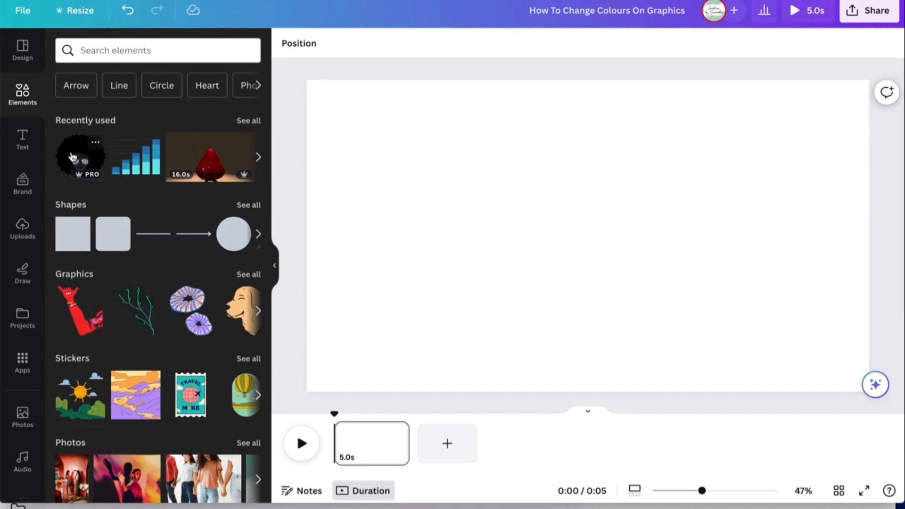
Add the afro woman graphic with patterned sunglasses from Recently used to the page
{"action": "left_click", "coordinate": [79, 156]}
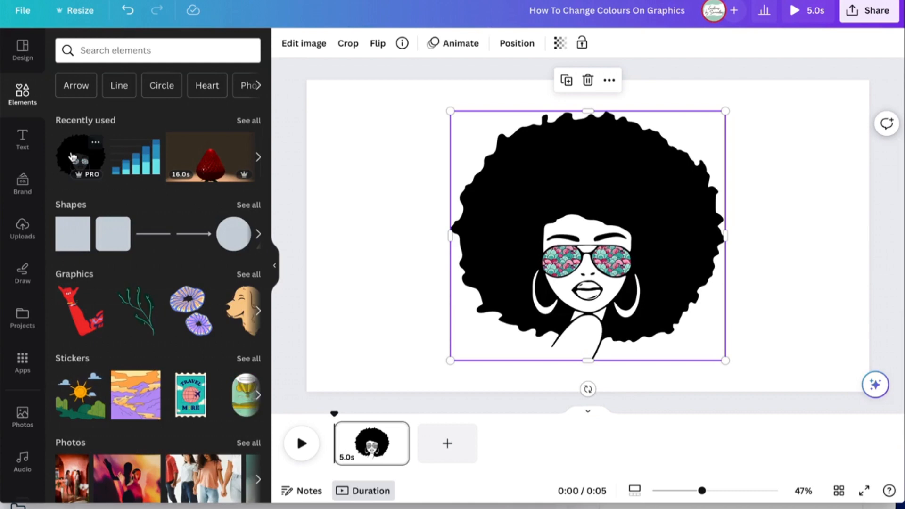
{"action": "mouse_move", "coordinate": [262, 35]}
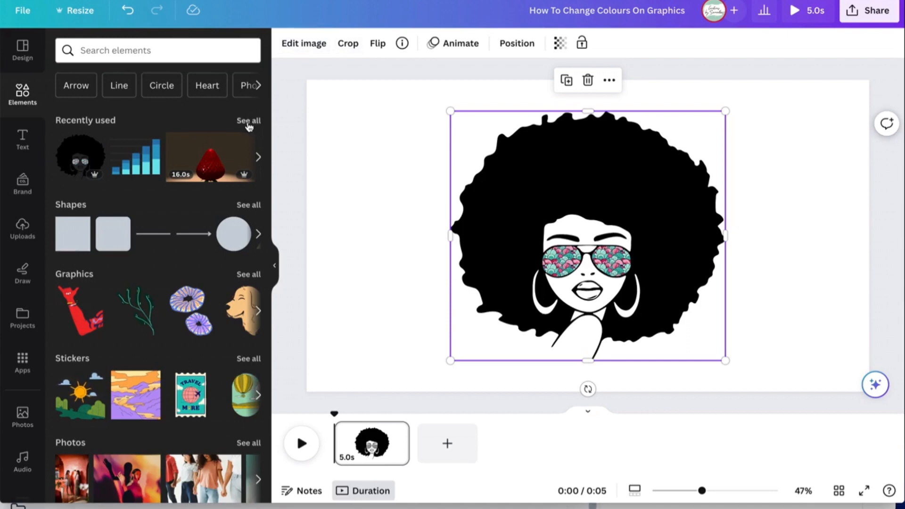
{"action": "left_click", "coordinate": [248, 121]}
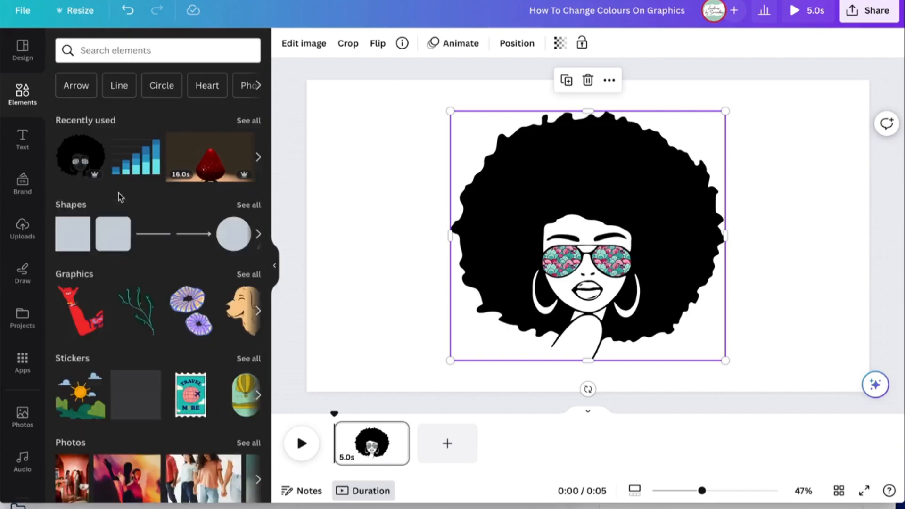
Search elements for 'teddy bear' and browse the Graphics results for the outline bear
{"action": "left_click", "coordinate": [137, 51]}
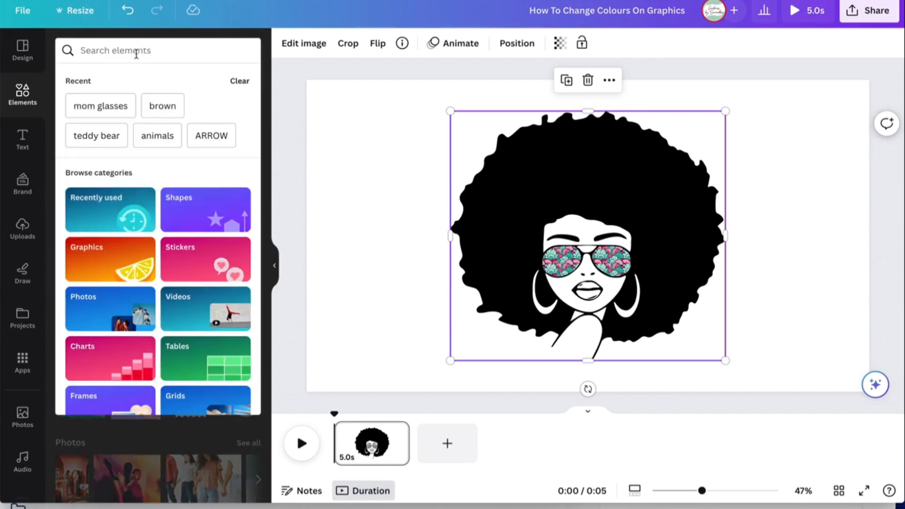
{"action": "type", "text": "teddy bear"}
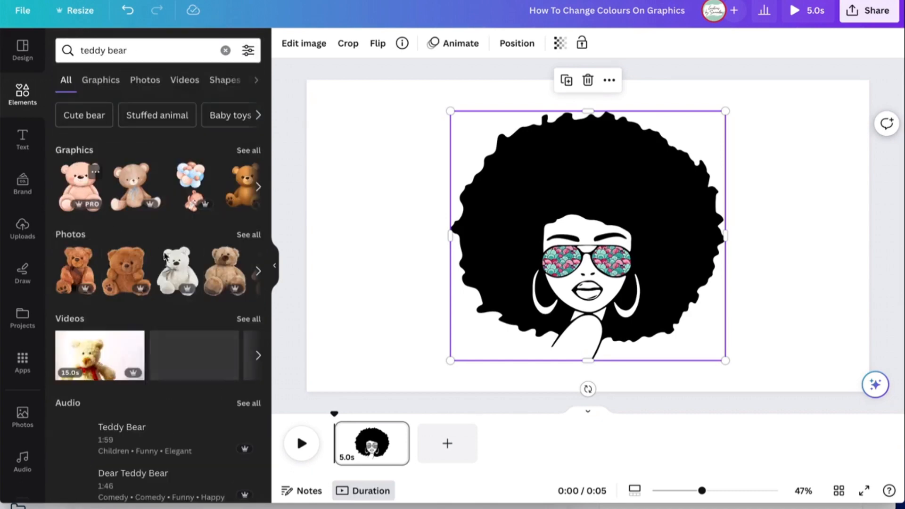
{"action": "left_click", "coordinate": [100, 80]}
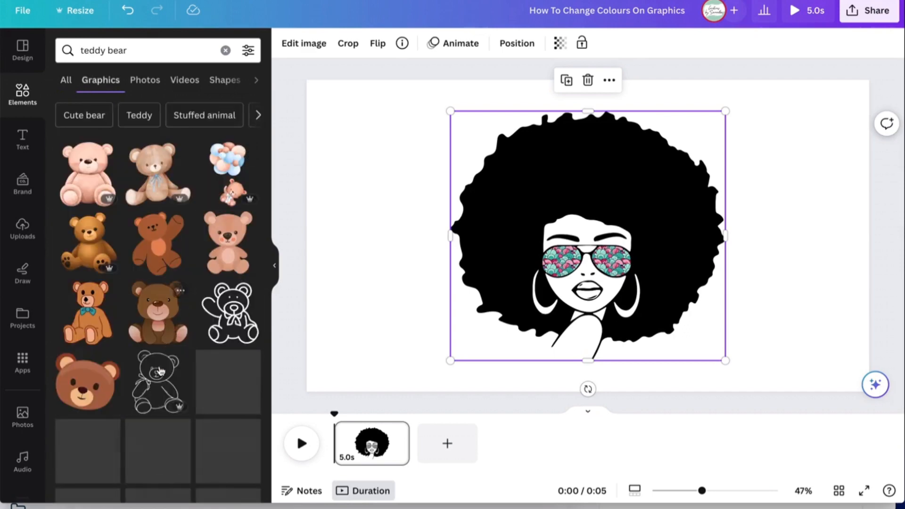
{"action": "scroll", "scroll_direction": "down", "scroll_amount": 3}
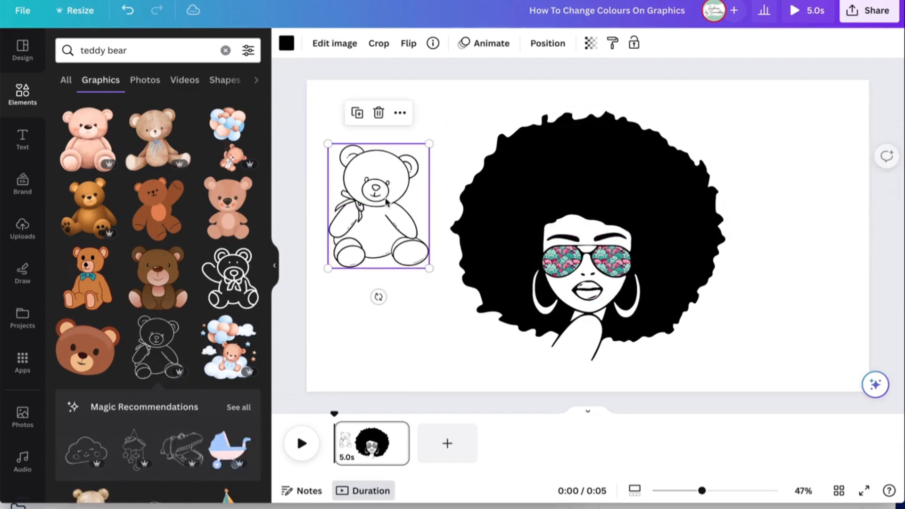
{"action": "mouse_move", "coordinate": [287, 44]}
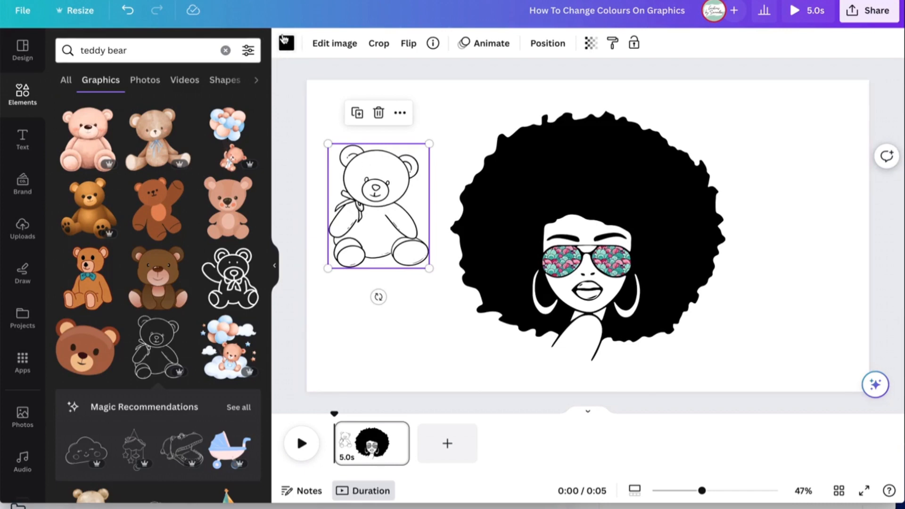
{"action": "left_click", "coordinate": [286, 43]}
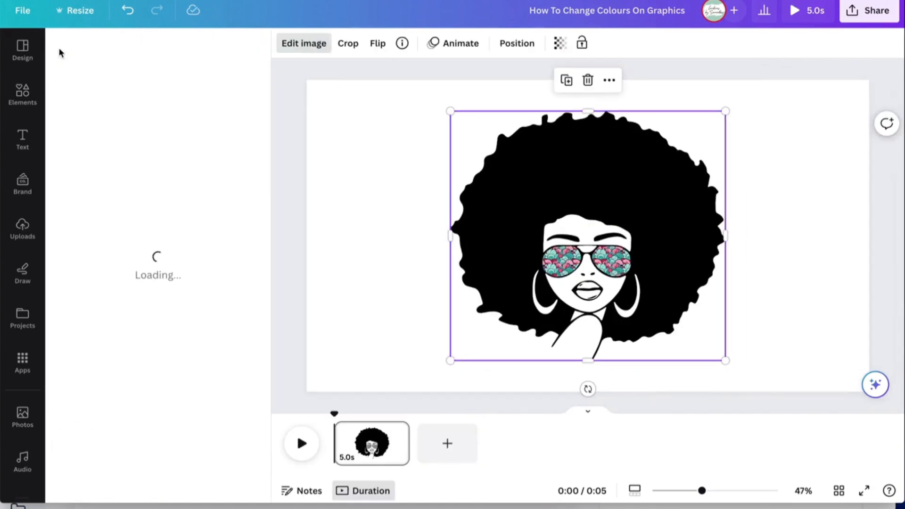
{"action": "mouse_move", "coordinate": [191, 152]}
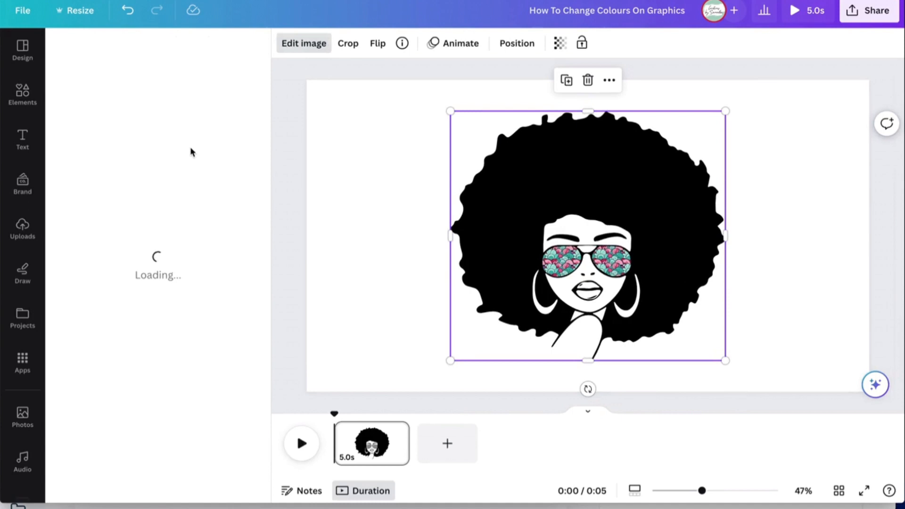
Open the Edit image effects list for the afro woman graphic
{"action": "left_click", "coordinate": [304, 42]}
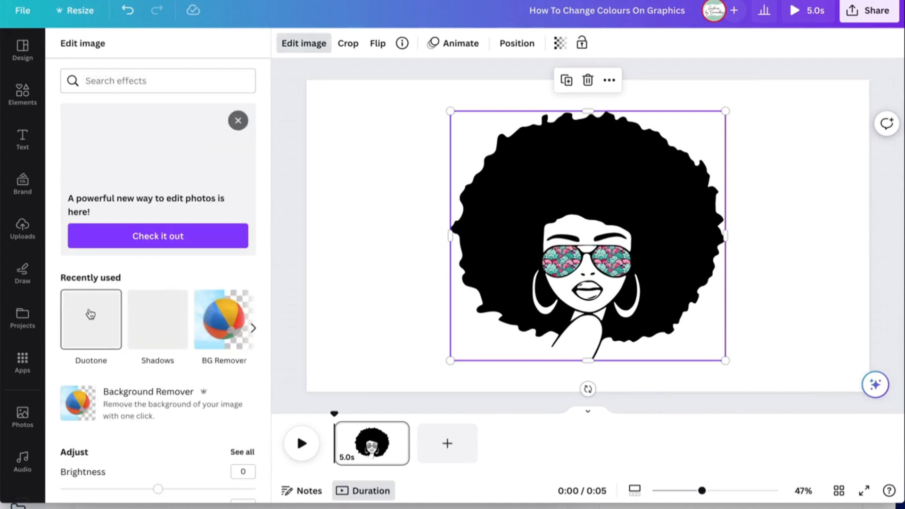
{"action": "mouse_move", "coordinate": [74, 335]}
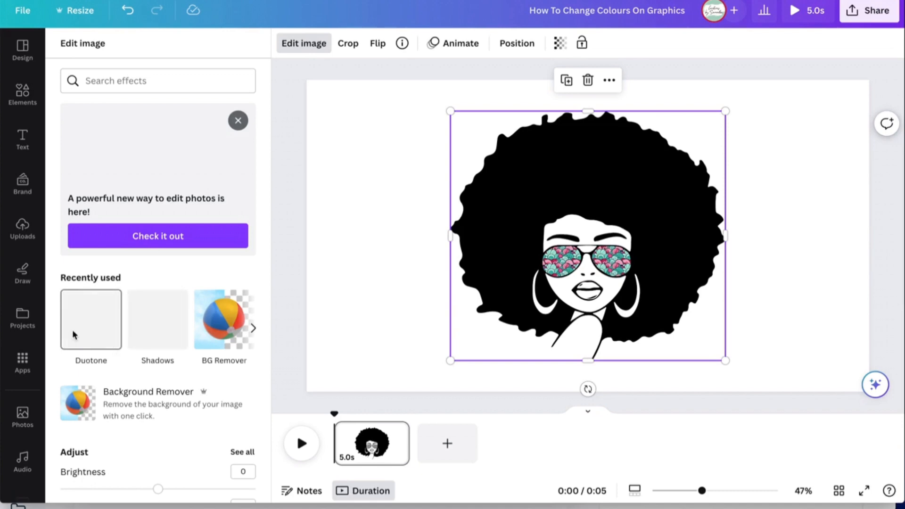
Preview the afro woman graphic with the Blush Duotone preset
{"action": "left_click", "coordinate": [91, 320]}
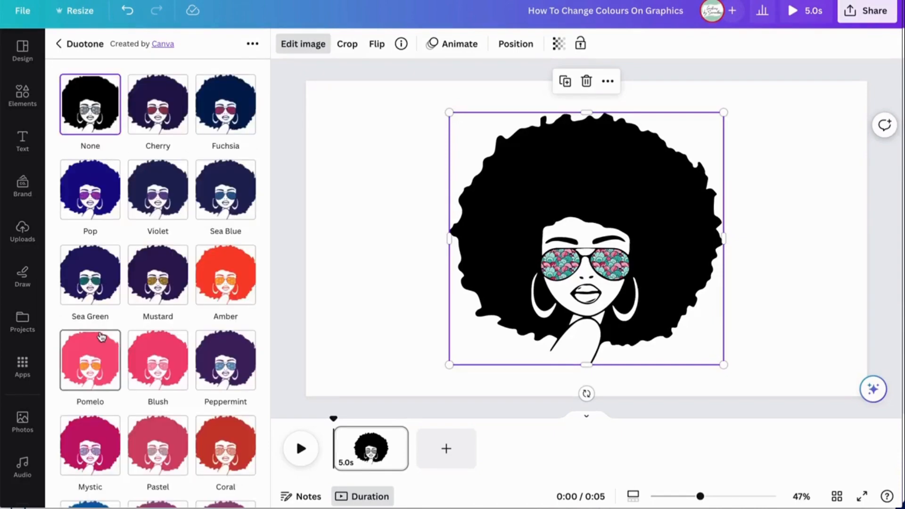
{"action": "mouse_move", "coordinate": [152, 326]}
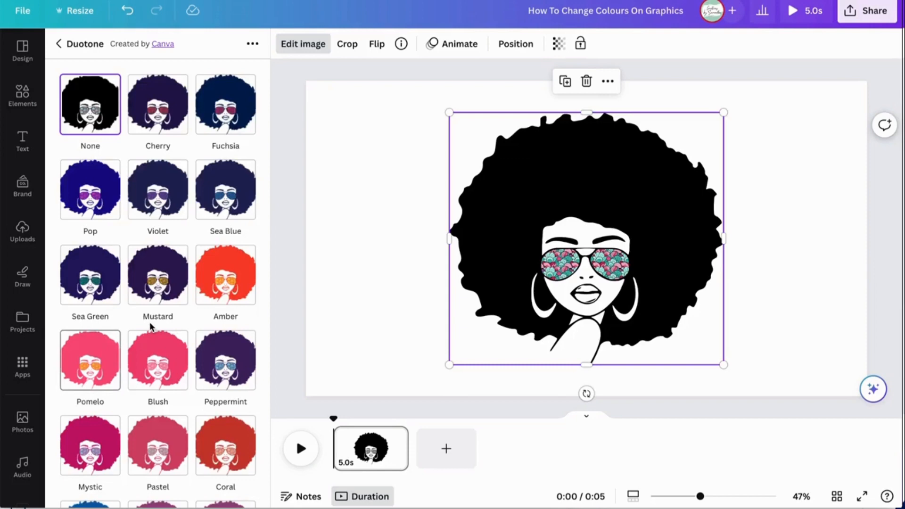
{"action": "scroll", "scroll_direction": "down", "scroll_amount": 3}
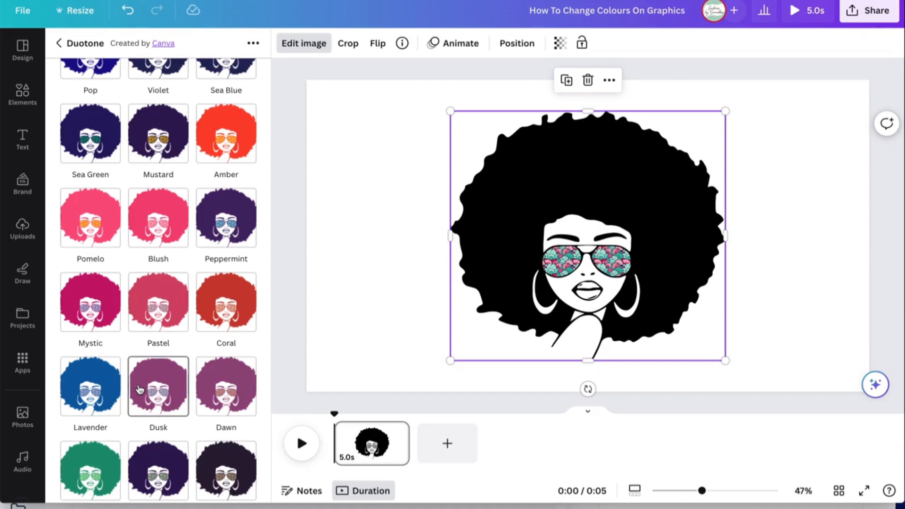
{"action": "mouse_move", "coordinate": [155, 294]}
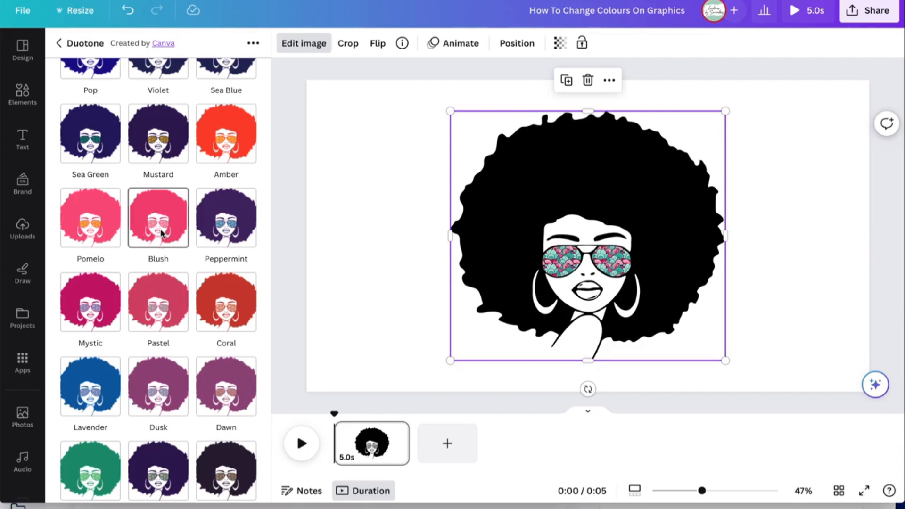
{"action": "left_click", "coordinate": [158, 218]}
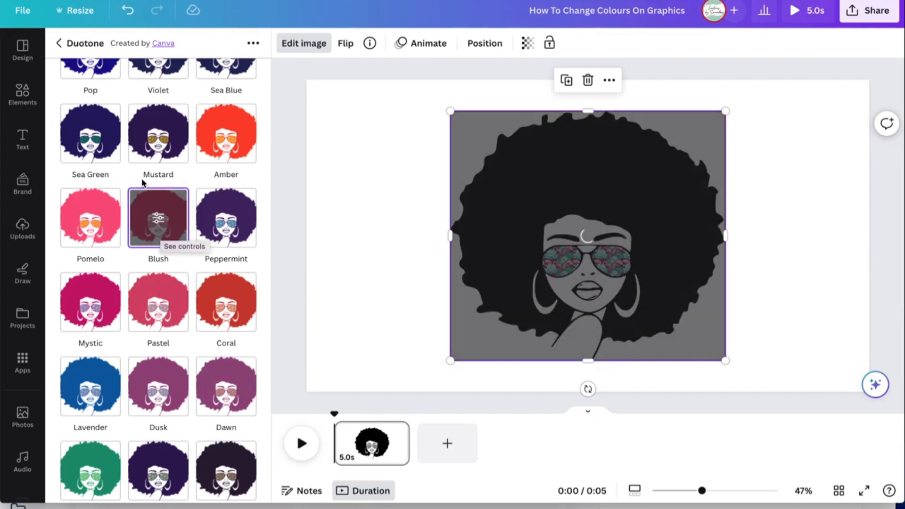
{"action": "left_click", "coordinate": [158, 217]}
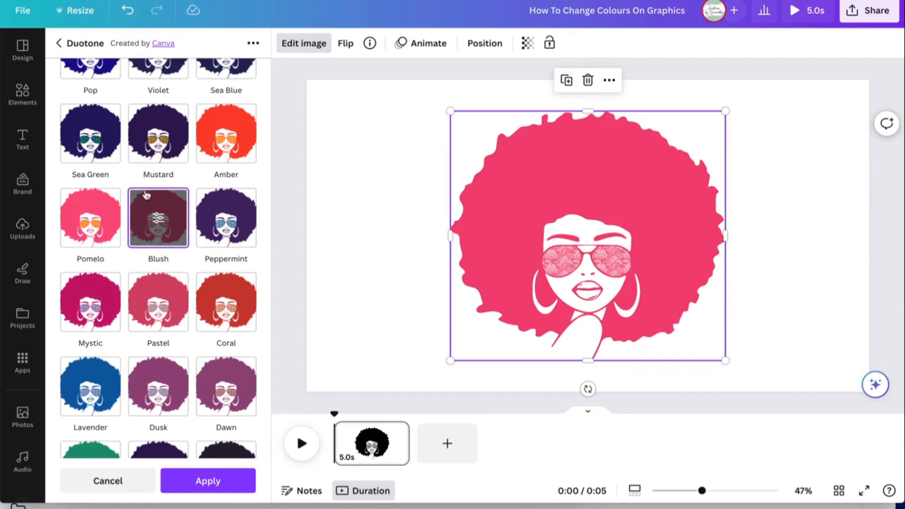
{"action": "mouse_move", "coordinate": [158, 218]}
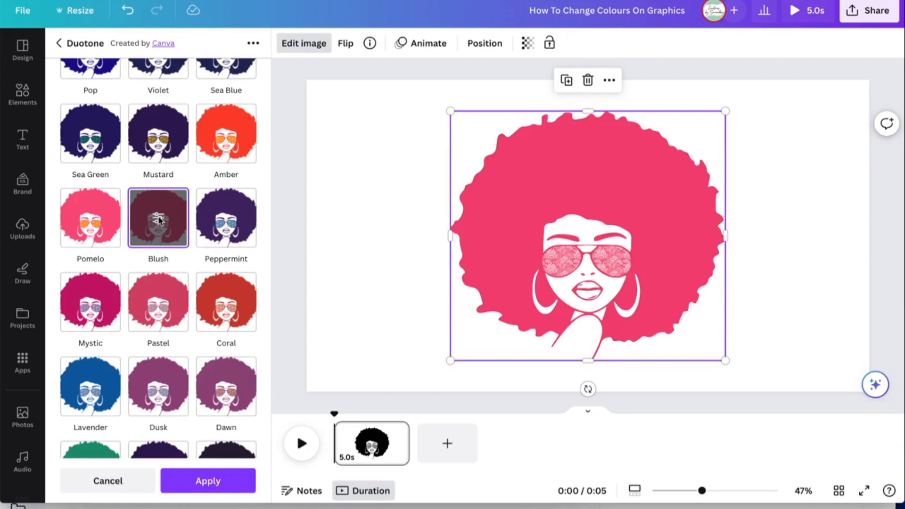
Set the Blush Duotone highlight colour to black (#000000) from Brand colours
{"action": "left_click", "coordinate": [158, 218]}
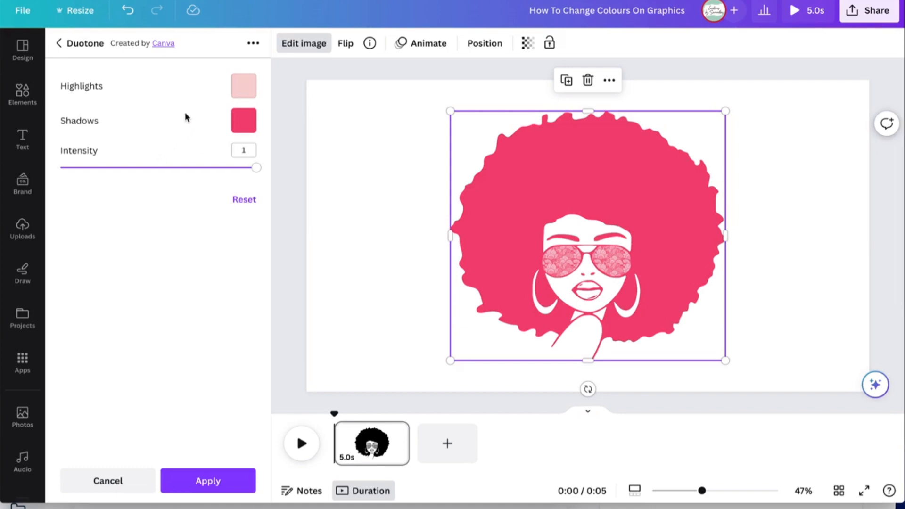
{"action": "mouse_move", "coordinate": [252, 107]}
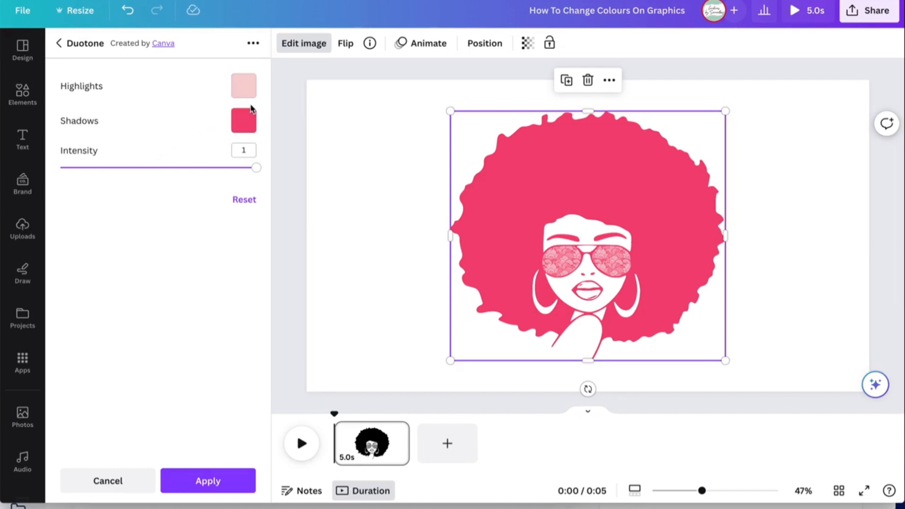
{"action": "mouse_move", "coordinate": [197, 118]}
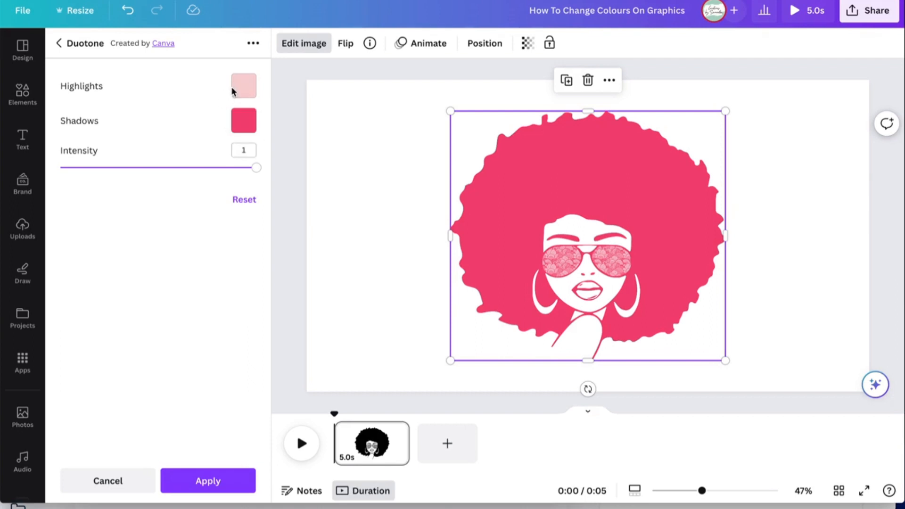
{"action": "mouse_move", "coordinate": [219, 87]}
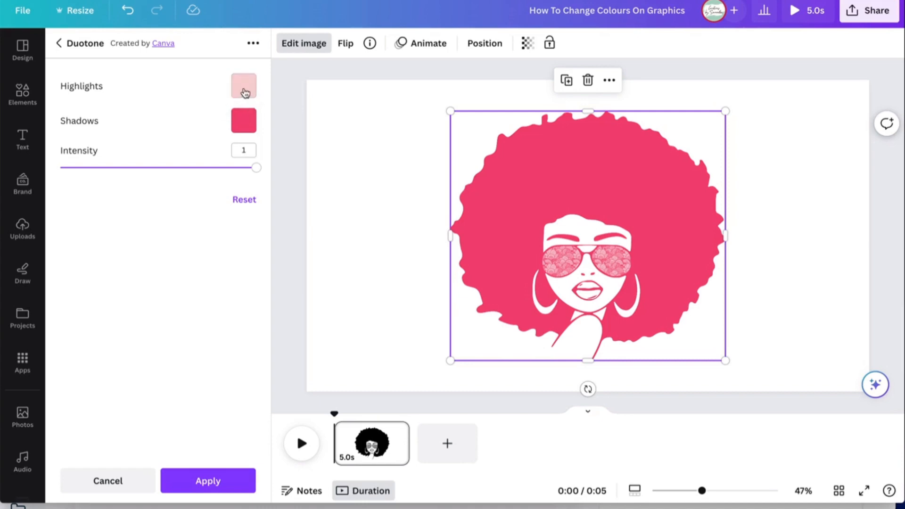
{"action": "mouse_move", "coordinate": [219, 124]}
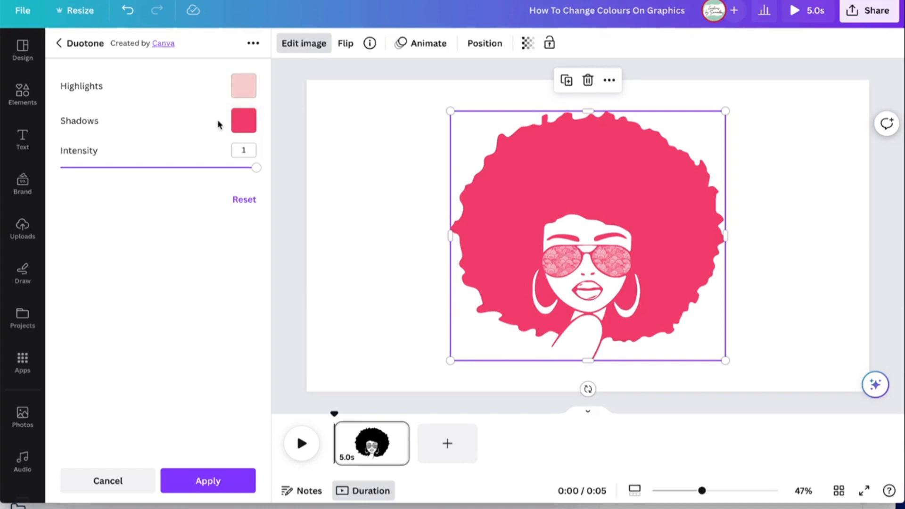
{"action": "left_click", "coordinate": [243, 85]}
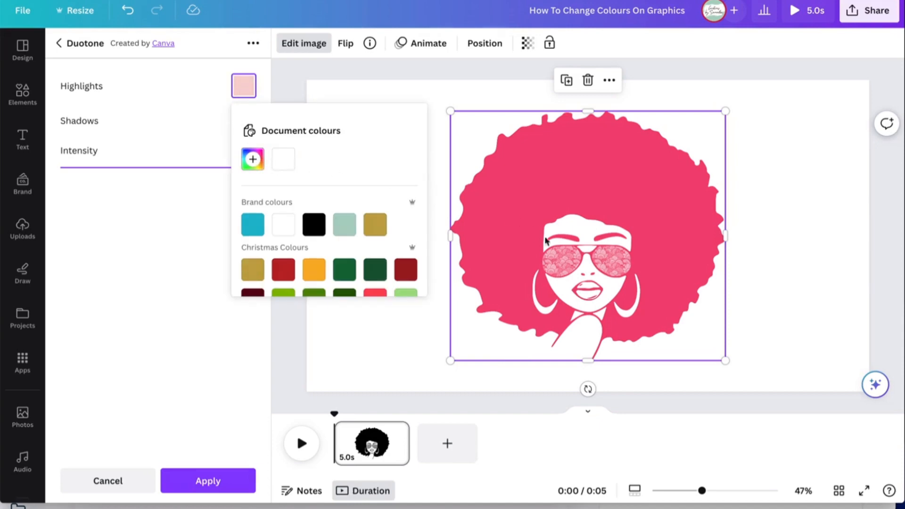
{"action": "mouse_move", "coordinate": [567, 267]}
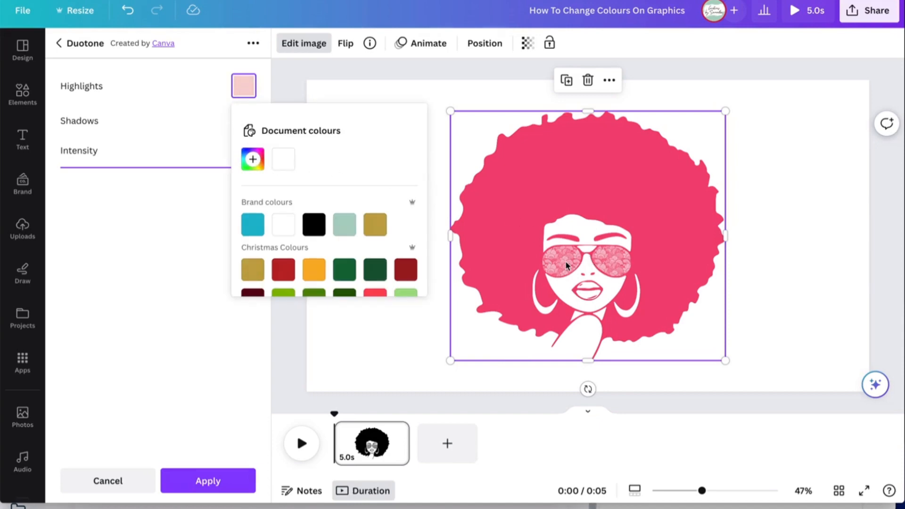
{"action": "mouse_move", "coordinate": [314, 225]}
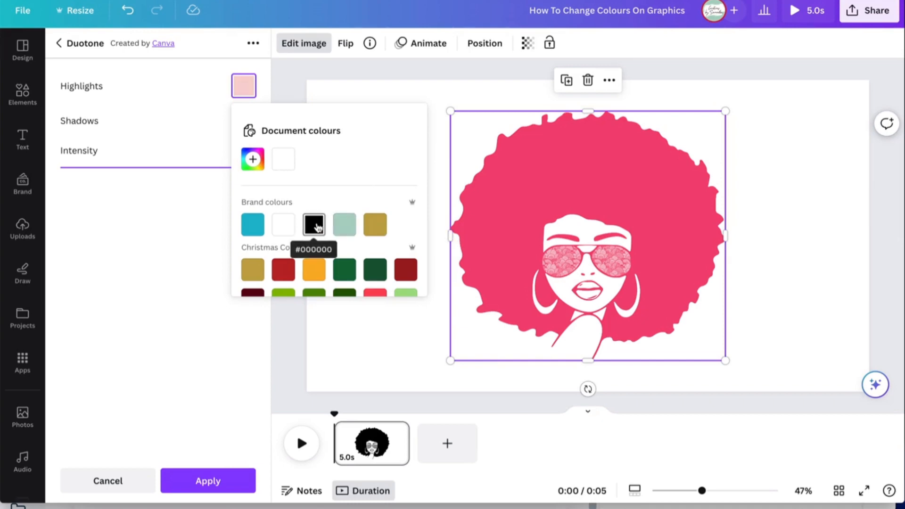
{"action": "left_click", "coordinate": [313, 224]}
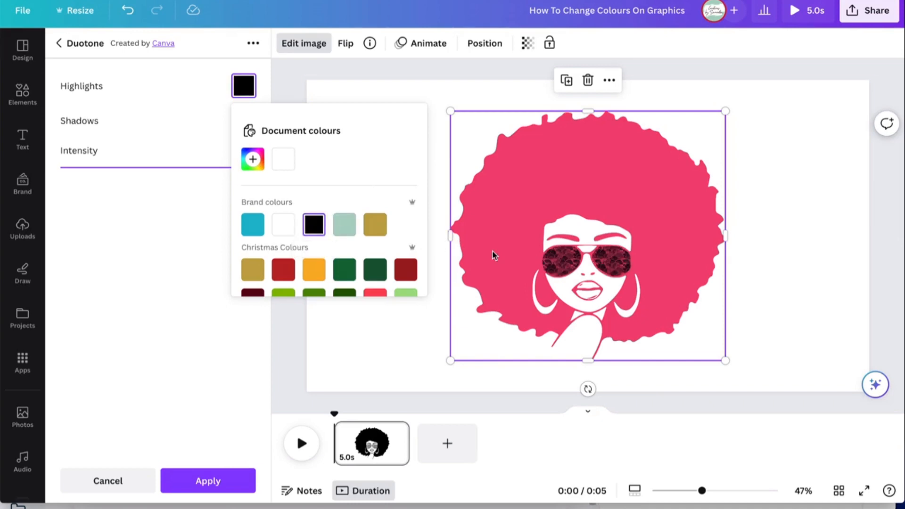
{"action": "mouse_move", "coordinate": [637, 315]}
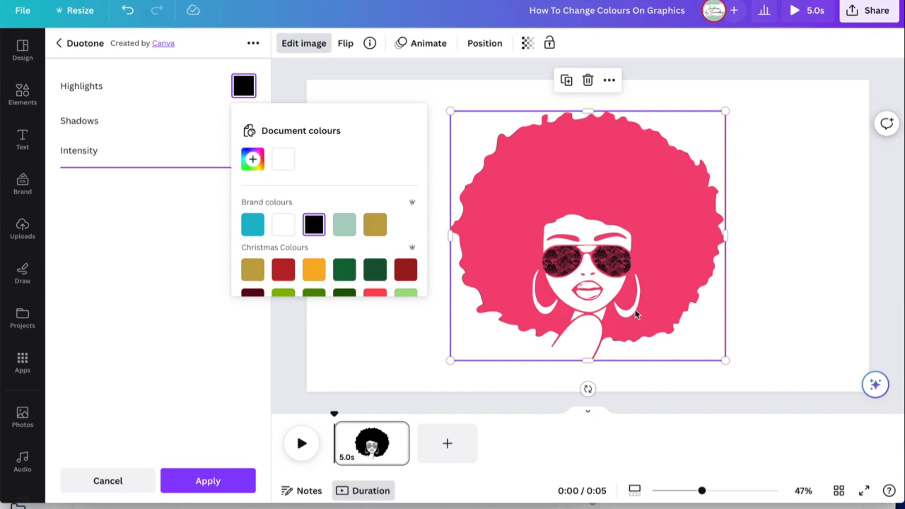
{"action": "mouse_move", "coordinate": [668, 223]}
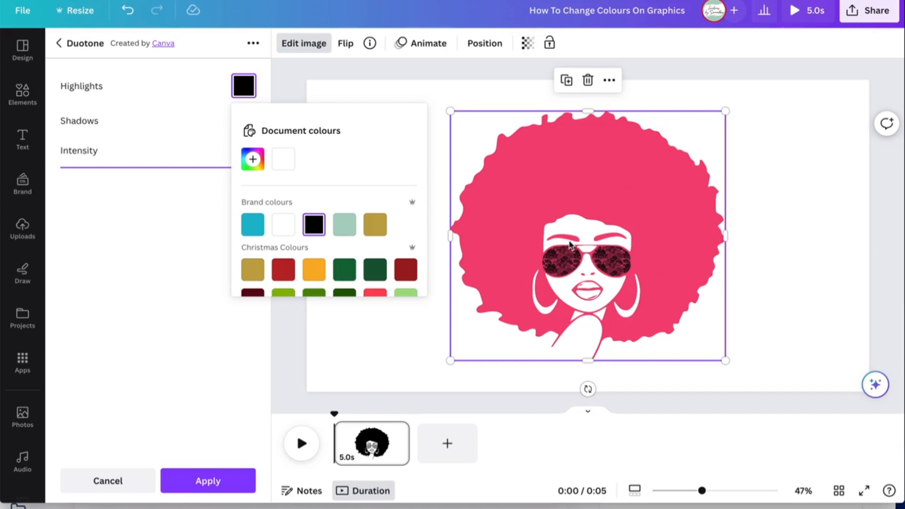
{"action": "mouse_move", "coordinate": [506, 285]}
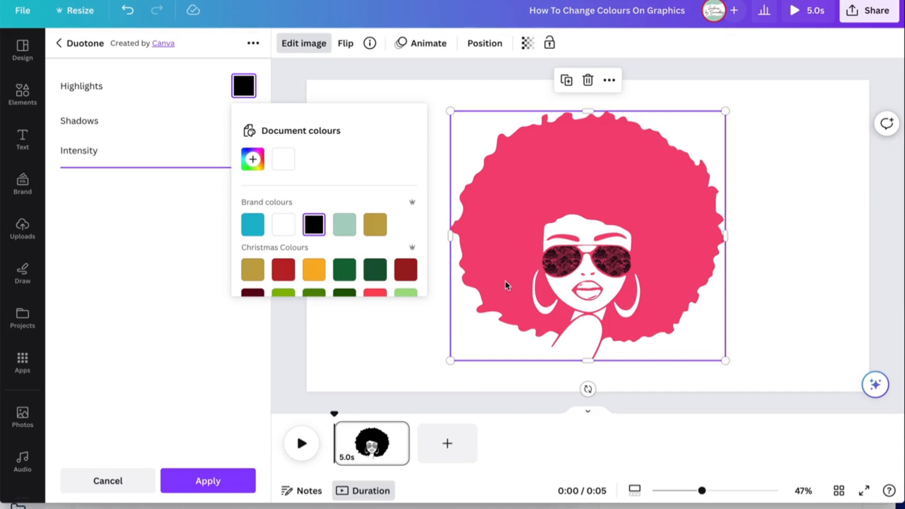
{"action": "mouse_move", "coordinate": [597, 193]}
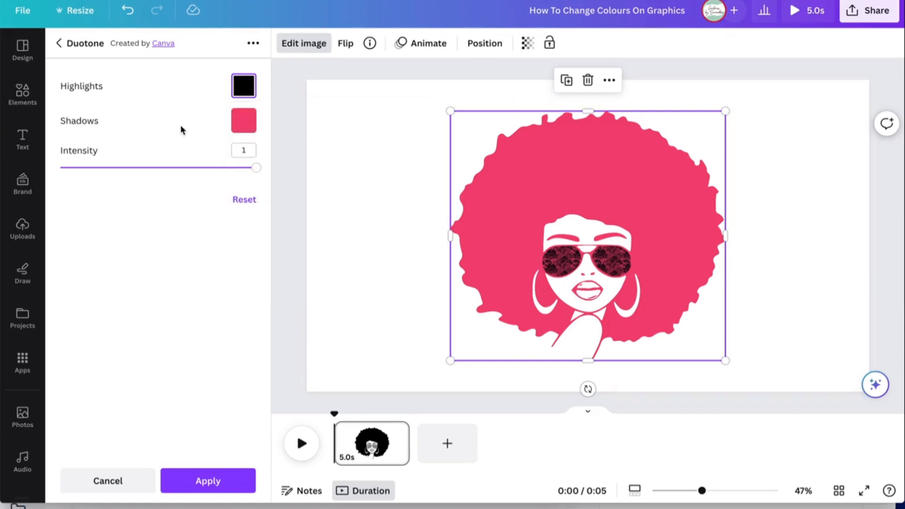
Try a dark maroon Duotone shadow colour, then open the custom shadow colour picker
{"action": "left_click", "coordinate": [243, 121]}
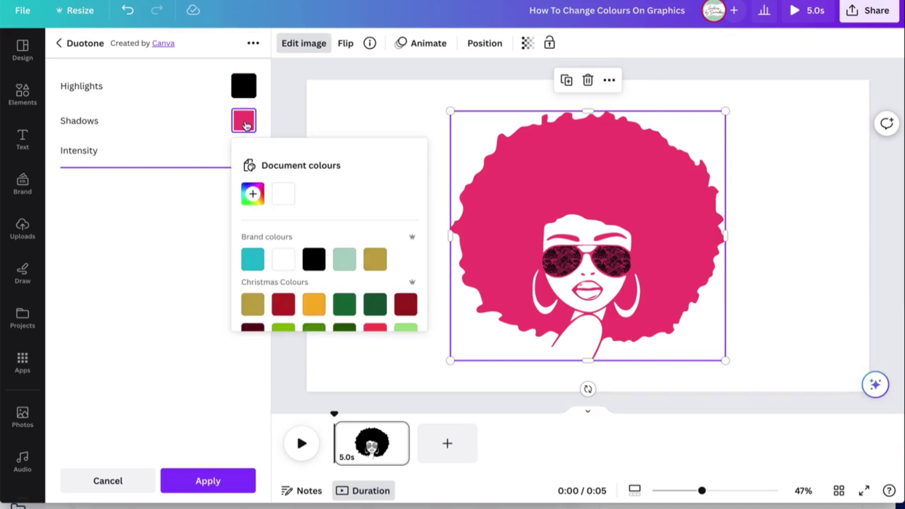
{"action": "mouse_move", "coordinate": [271, 229]}
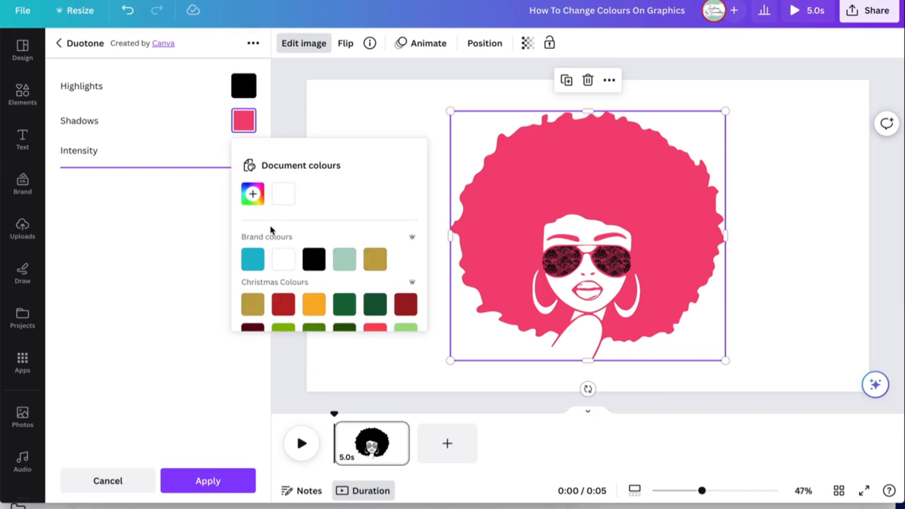
{"action": "scroll", "scroll_direction": "down", "scroll_amount": 3}
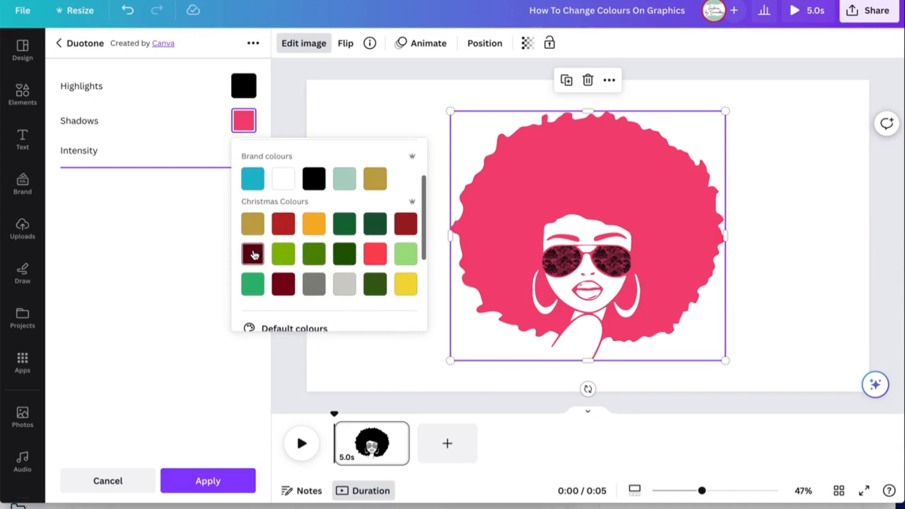
{"action": "left_click", "coordinate": [252, 254]}
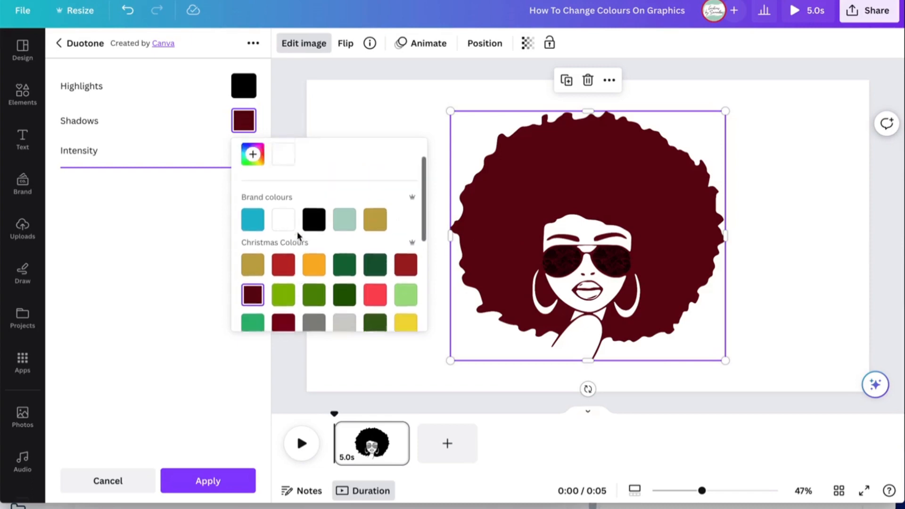
{"action": "left_click", "coordinate": [252, 153]}
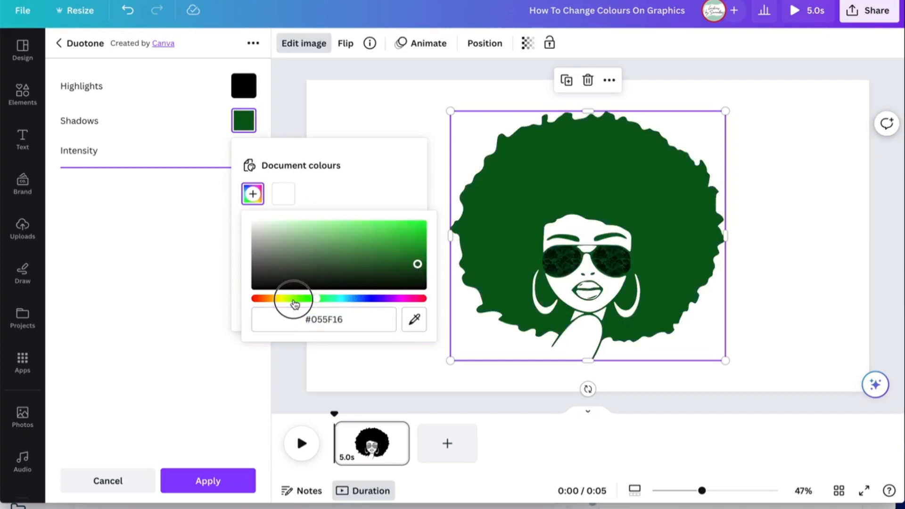
Set the shadow colour to dark brown (#52380B) and apply the Duotone
{"action": "left_click_drag", "start_coordinate": [294, 299], "coordinate": [282, 299]}
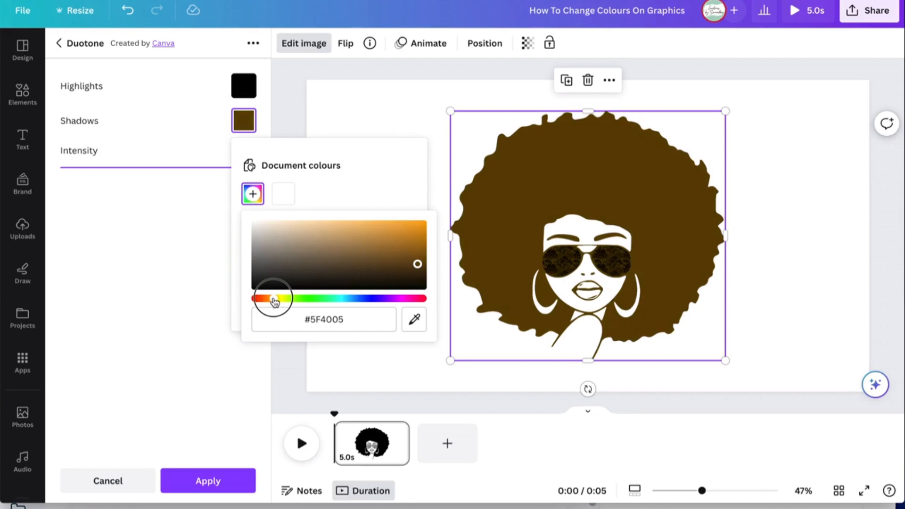
{"action": "left_click_drag", "start_coordinate": [273, 297], "coordinate": [417, 271]}
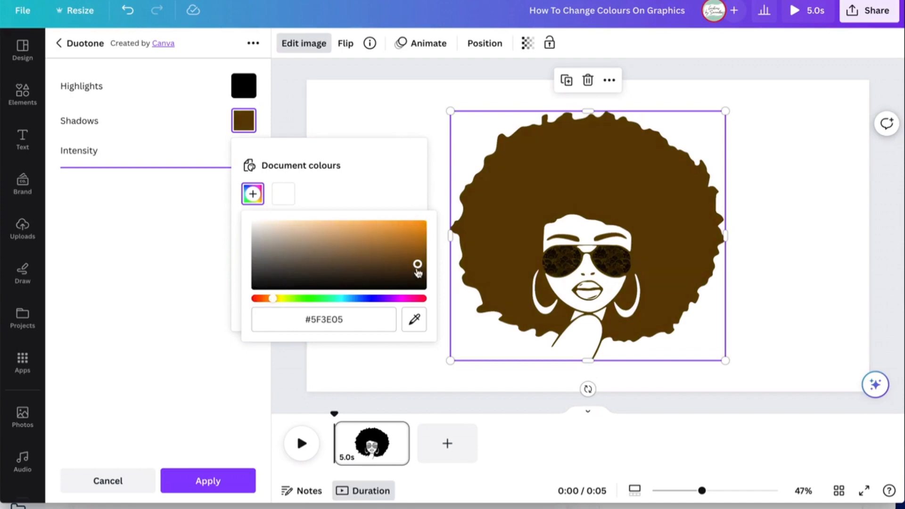
{"action": "left_click_drag", "start_coordinate": [417, 267], "coordinate": [404, 267]}
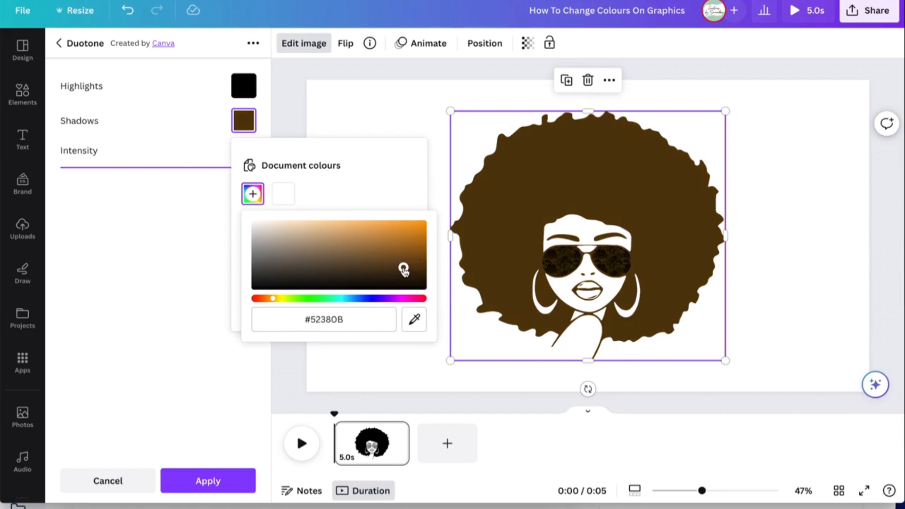
{"action": "left_click", "coordinate": [208, 481]}
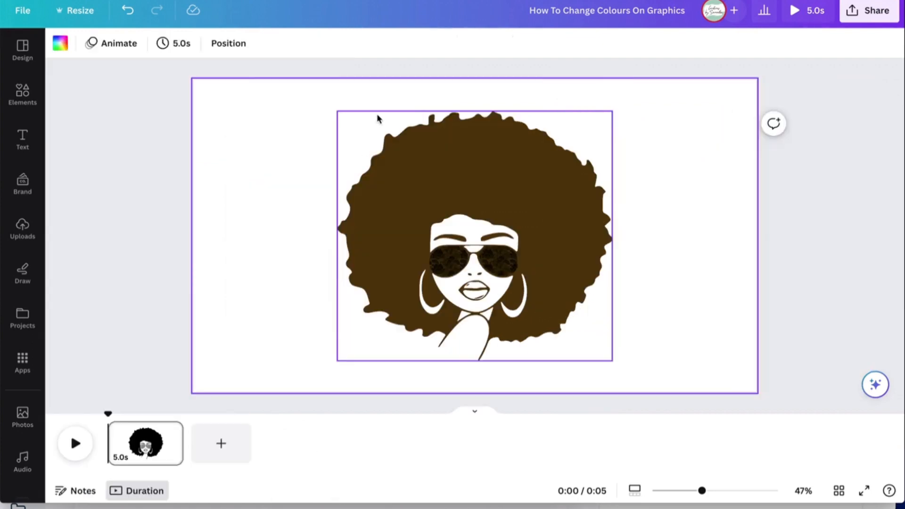